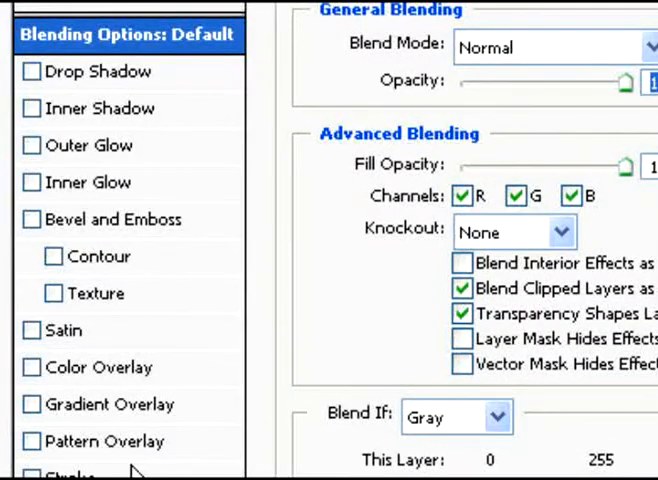
Enable Gradient Overlay on the background layer and edit the gradient's end colour stop
{"action": "left_click", "coordinate": [31, 404]}
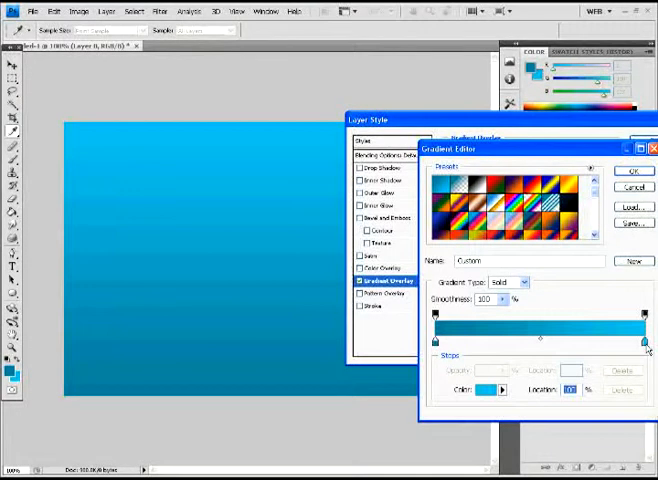
{"action": "left_click", "coordinate": [489, 390]}
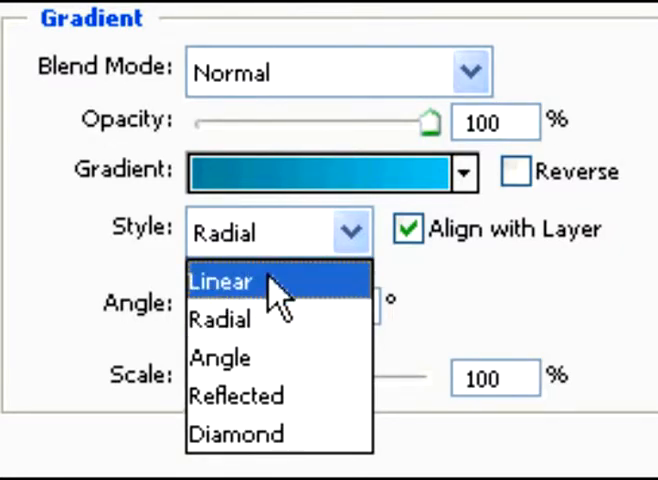
Make the background gradient Linear and reversed, and select the angle field for -90°
{"action": "left_click", "coordinate": [219, 281]}
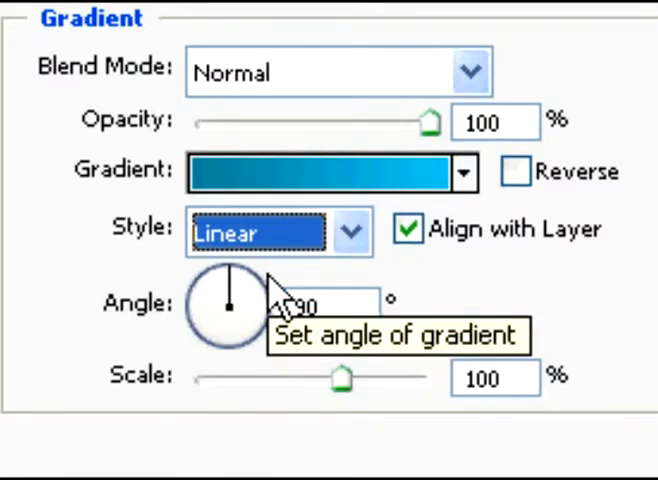
{"action": "left_click", "coordinate": [516, 171]}
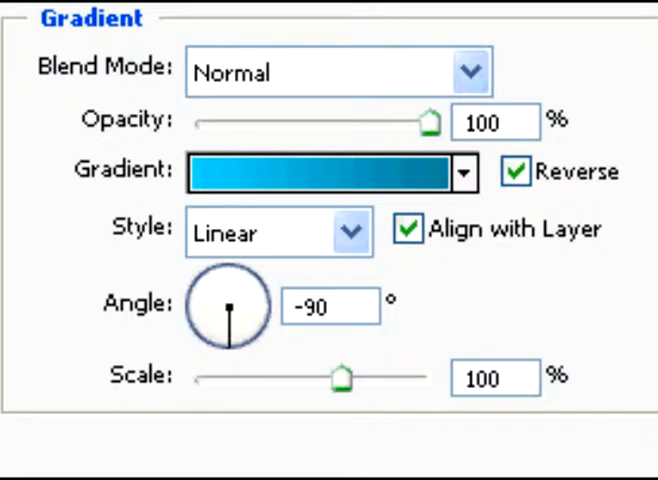
{"action": "triple_click", "coordinate": [331, 306]}
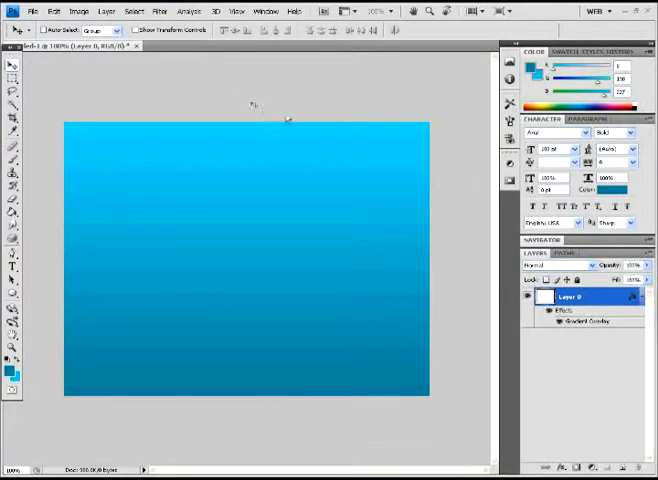
{"action": "mouse_move", "coordinate": [193, 82]}
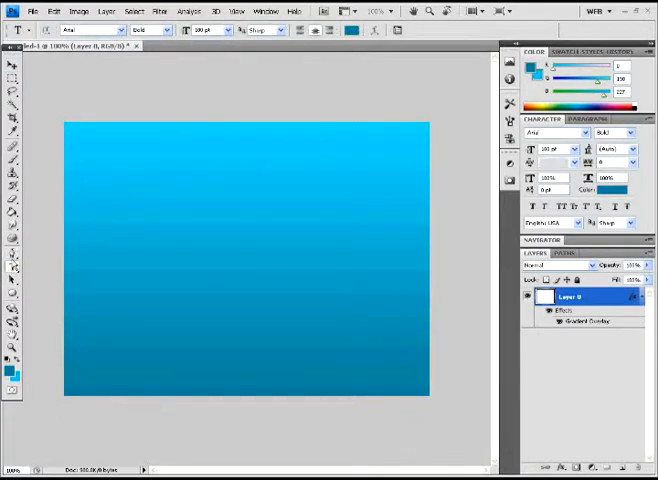
{"action": "mouse_move", "coordinate": [13, 258]}
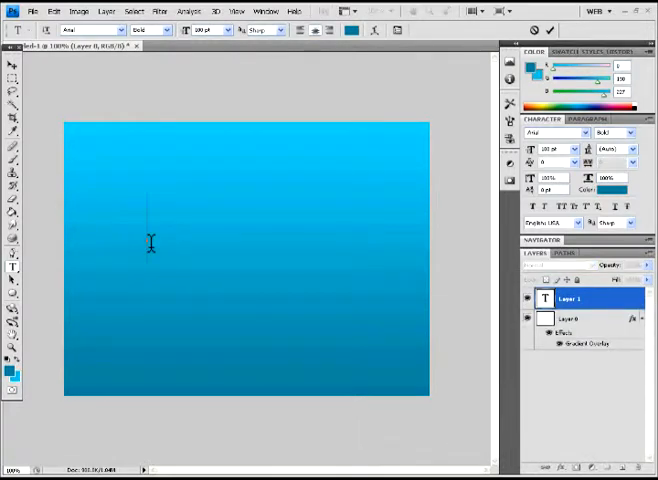
Type 'Jazzed' on the canvas and select the whole word
{"action": "type", "text": "Jaz"}
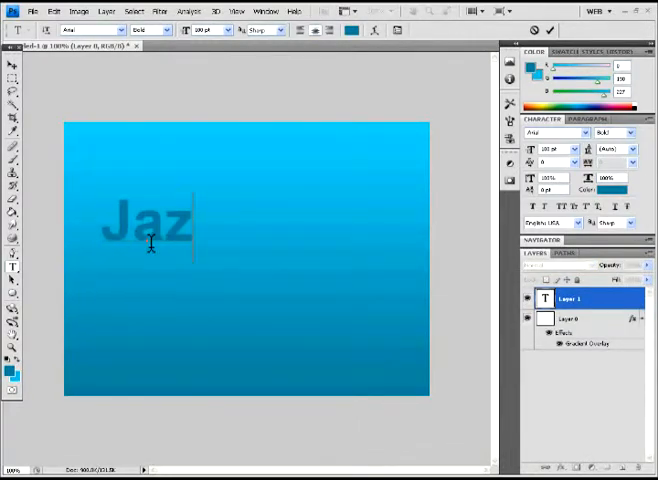
{"action": "type", "text": "zed"}
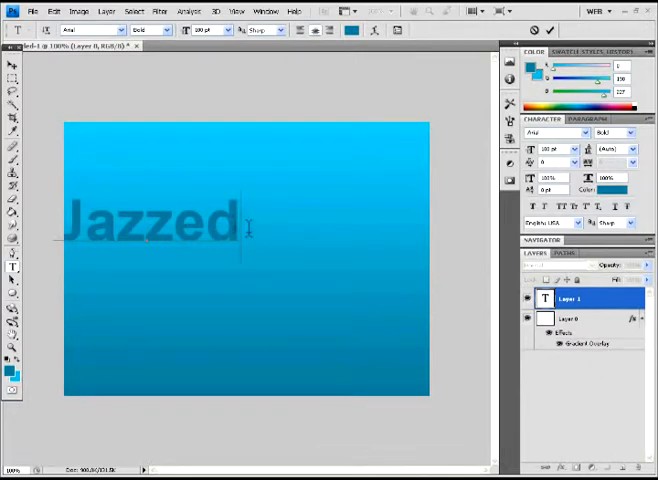
{"action": "triple_click", "coordinate": [150, 225]}
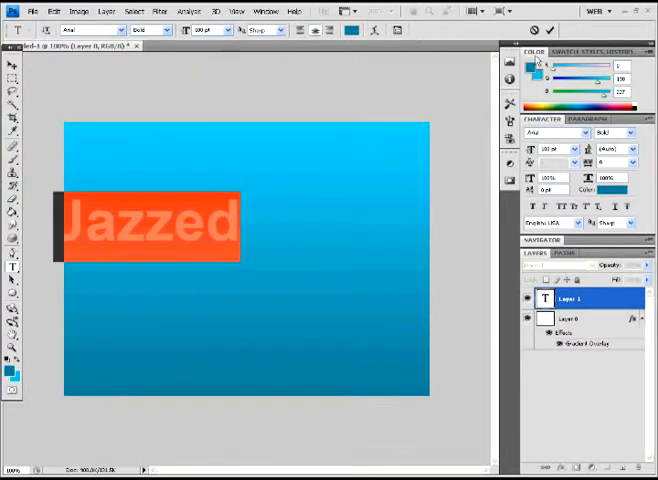
{"action": "mouse_move", "coordinate": [537, 62]}
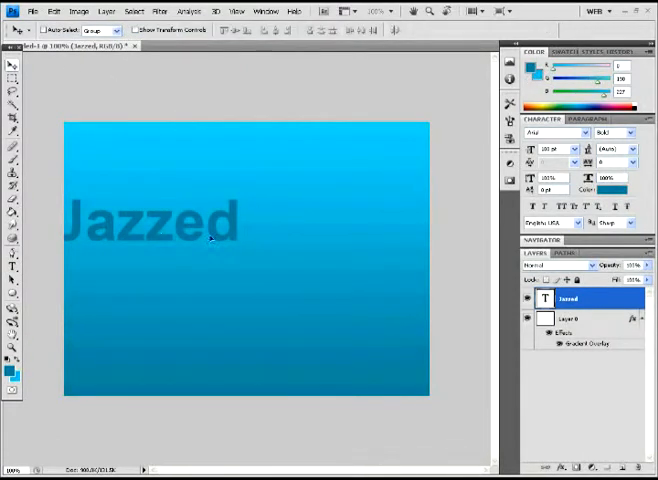
Drag 'Jazzed' toward the canvas centre and choose a teal text colour
{"action": "left_click_drag", "start_coordinate": [150, 220], "coordinate": [235, 258]}
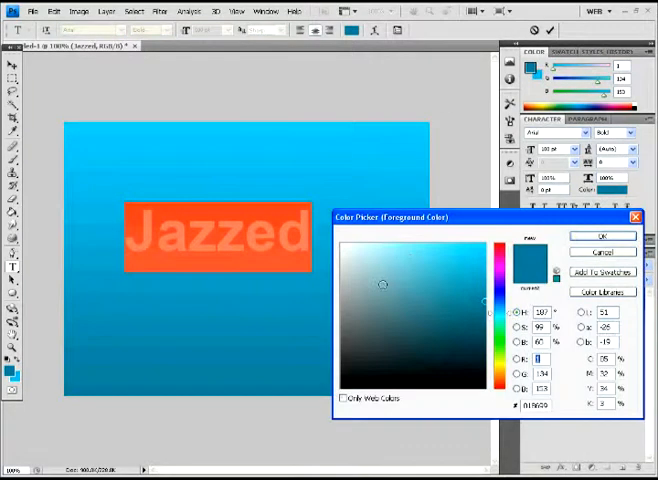
{"action": "left_click", "coordinate": [603, 236]}
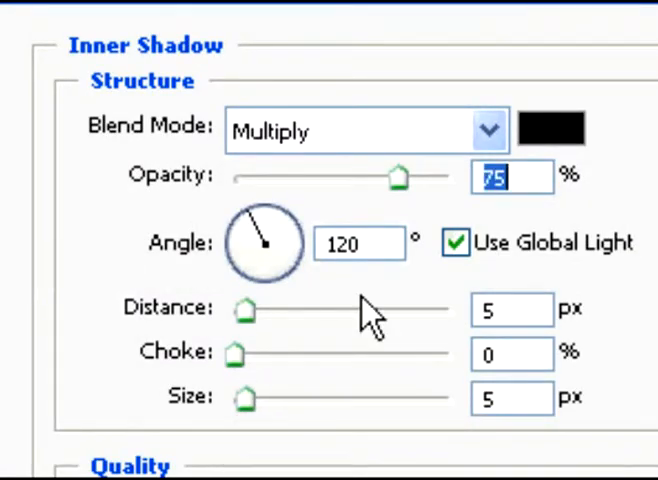
Adjust the inner shadow's Distance on the Jazzed text
{"action": "left_click_drag", "start_coordinate": [396, 177], "coordinate": [297, 177]}
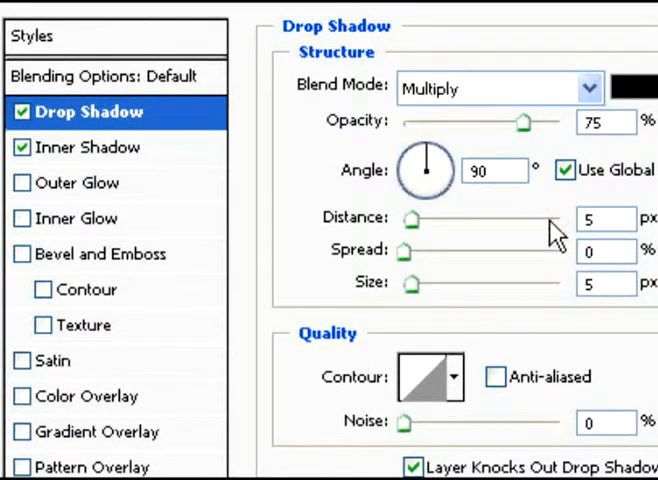
Reduce the drop shadow distance and enter colour 08d1ee for the shadow
{"action": "left_click_drag", "start_coordinate": [413, 219], "coordinate": [405, 219]}
{"action": "type", "text": "0"}
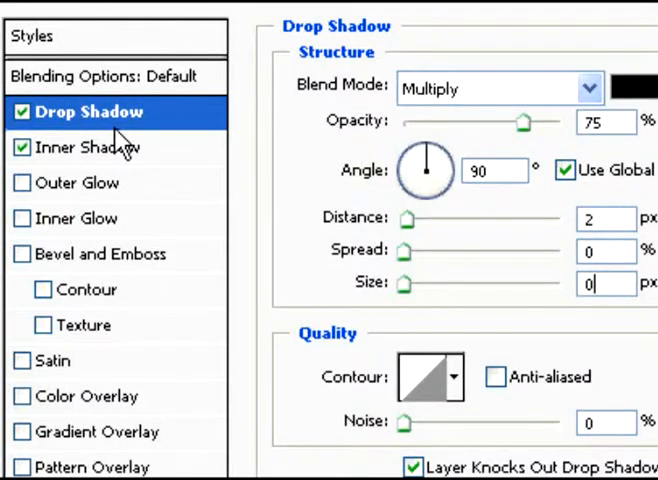
{"action": "left_click", "coordinate": [627, 90]}
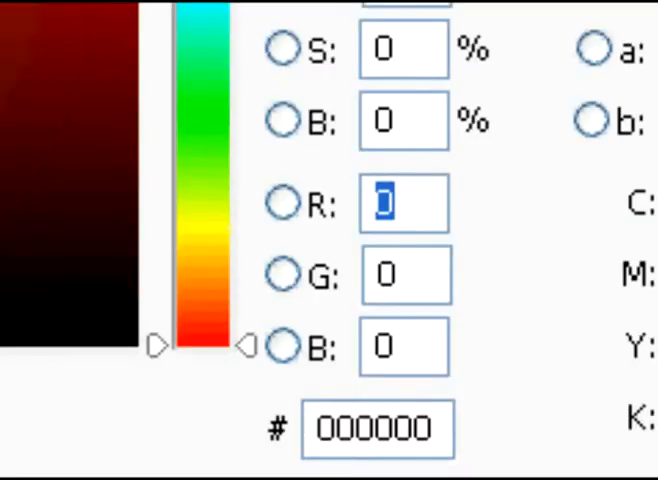
{"action": "type", "text": "08d1ee"}
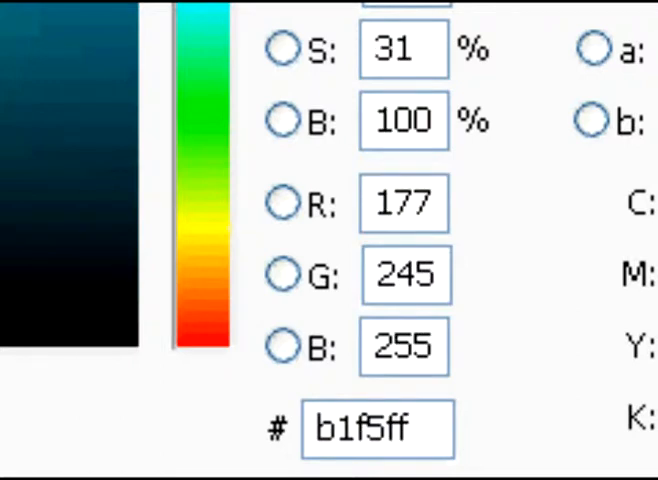
{"action": "mouse_move", "coordinate": [188, 20]}
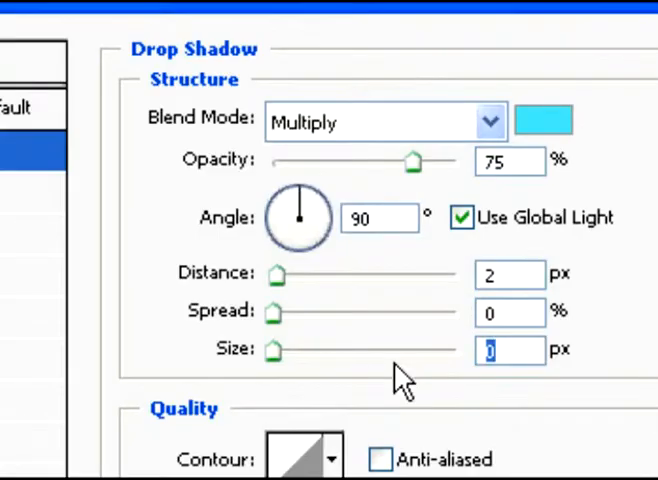
{"action": "mouse_move", "coordinate": [120, 435]}
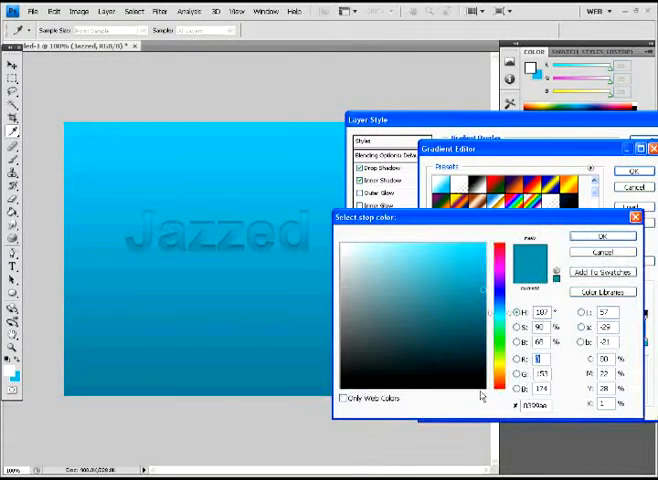
Set the text gradient's stops to very dark teal and mid teal, and confirm
{"action": "left_click", "coordinate": [432, 347]}
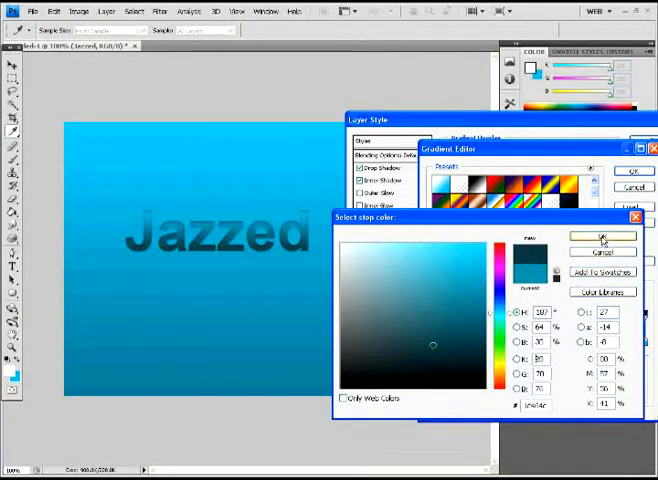
{"action": "left_click", "coordinate": [601, 236]}
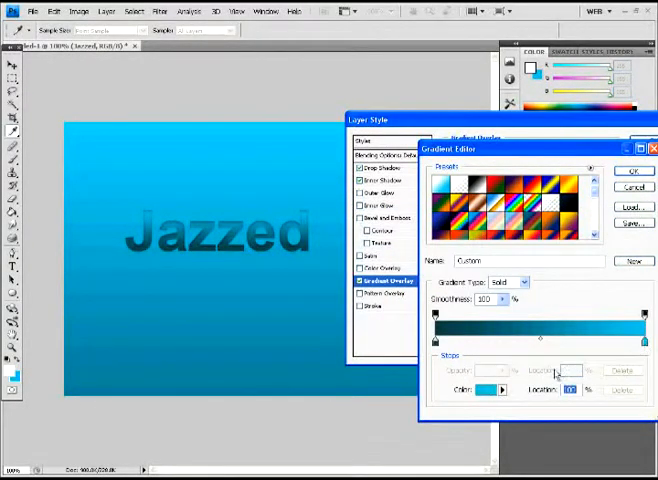
{"action": "left_click", "coordinate": [485, 390]}
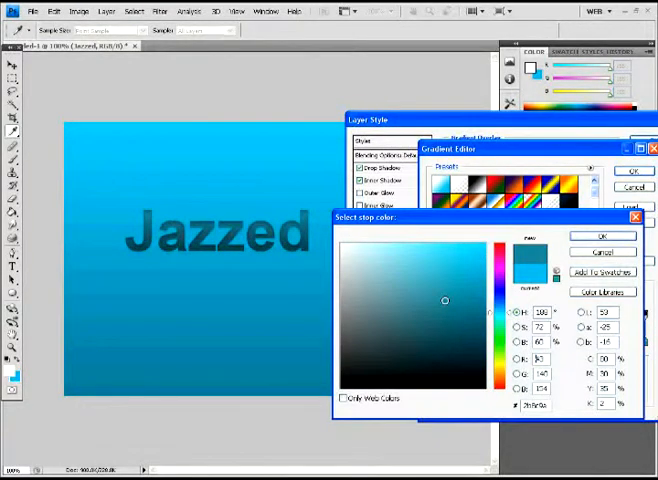
{"action": "left_click", "coordinate": [601, 236]}
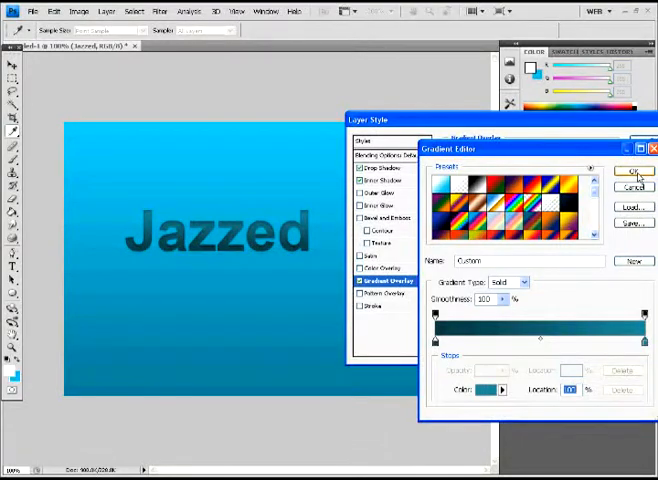
{"action": "left_click", "coordinate": [636, 171]}
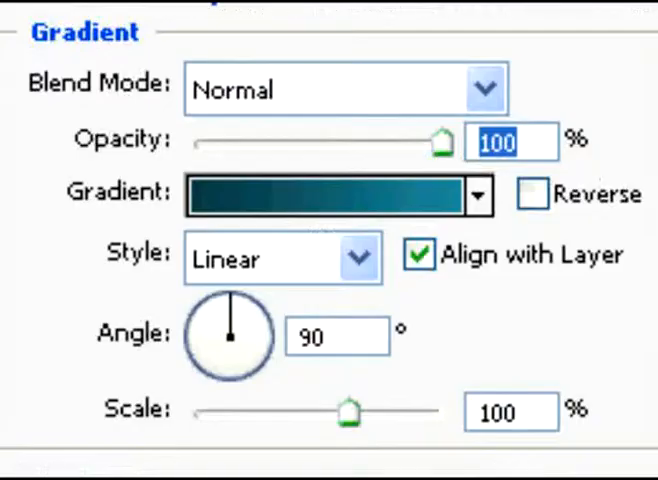